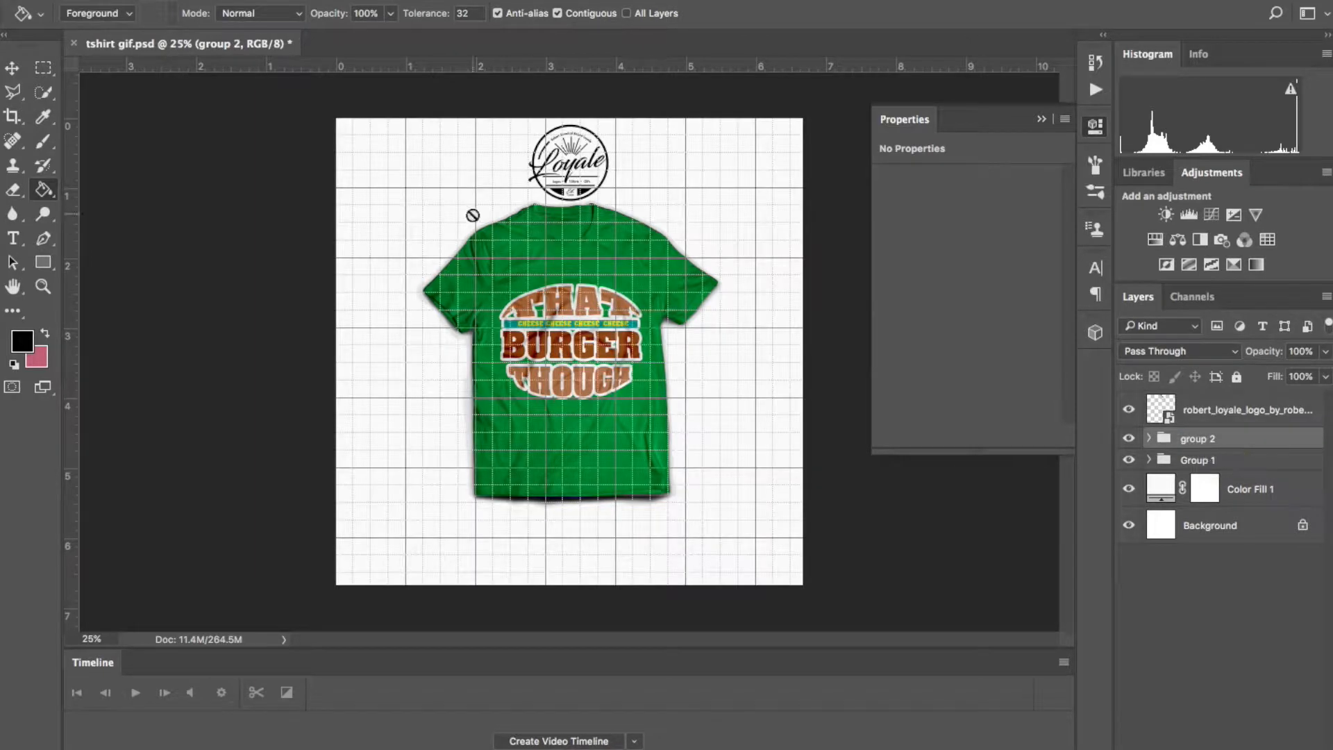
# Select both t-shirt groups and enlarge them together from a corner handle.
pyautogui.click(14, 72)
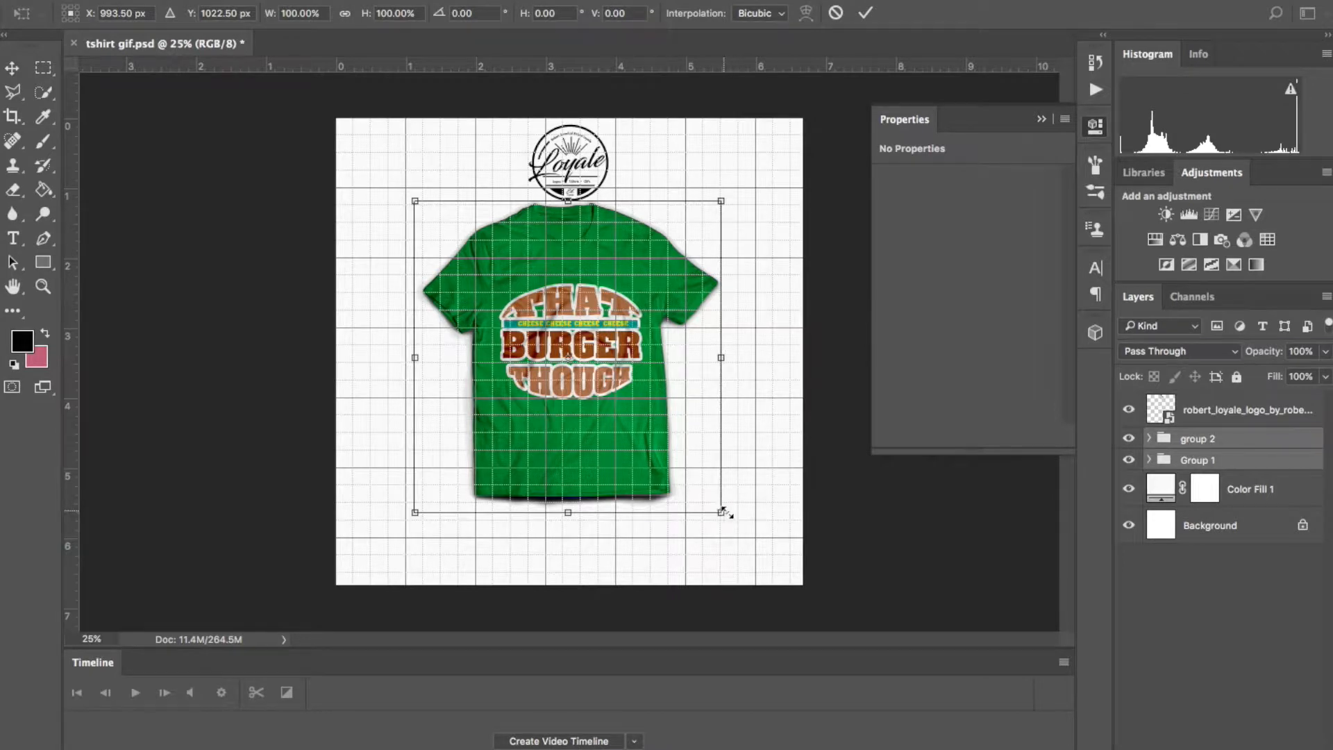
pyautogui.moveTo(722, 512); pyautogui.dragTo(747, 530)
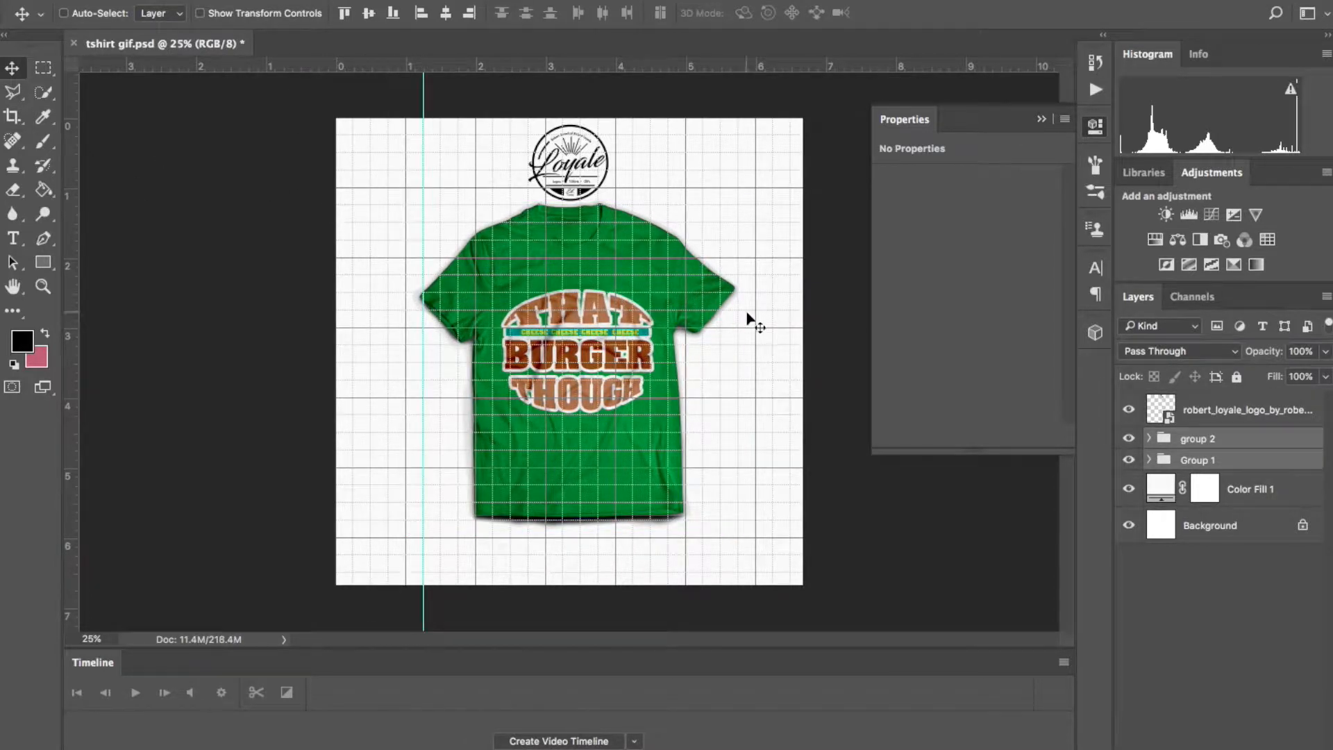
# Drag a vertical guide from the left ruler to the shirt's edge.
pyautogui.moveTo(757, 319); pyautogui.dragTo(704, 319)
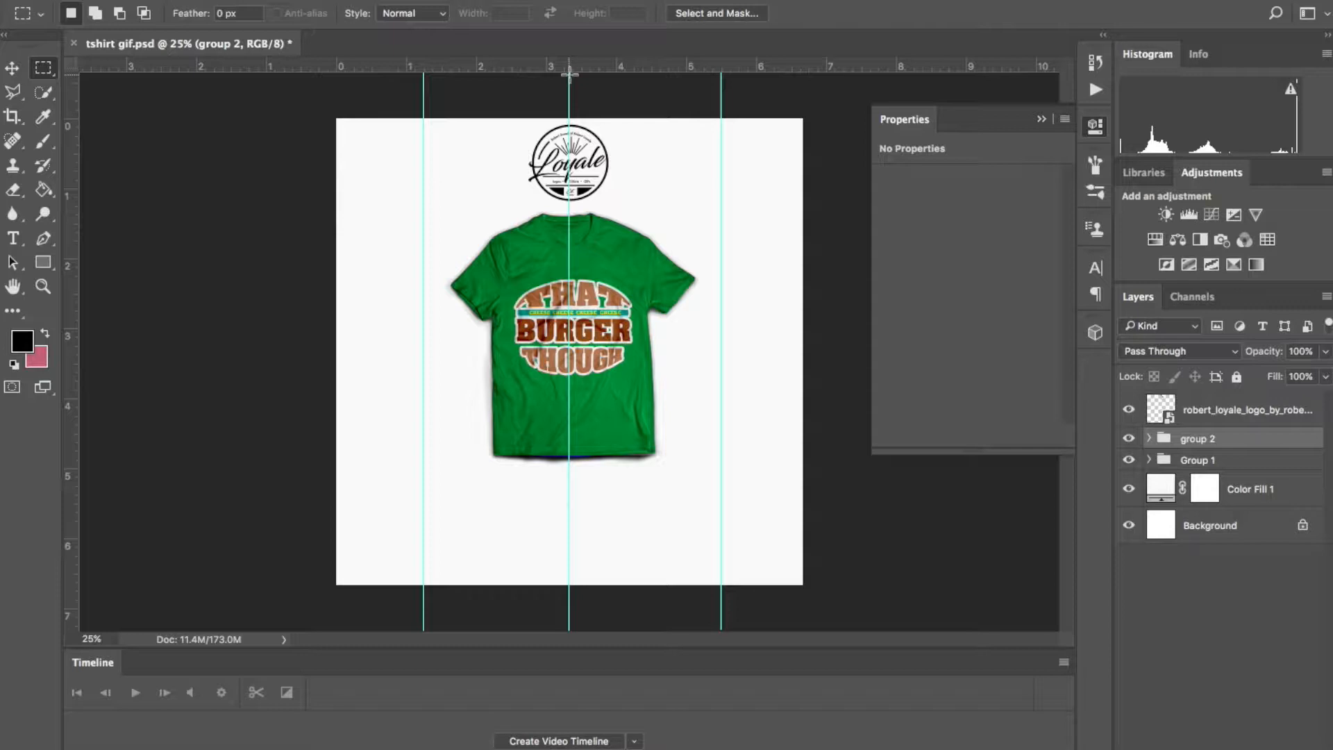
# Place a vertical guide at the shirt's horizontal centre between the edge guides.
pyautogui.moveTo(568, 119); pyautogui.dragTo(692, 389)
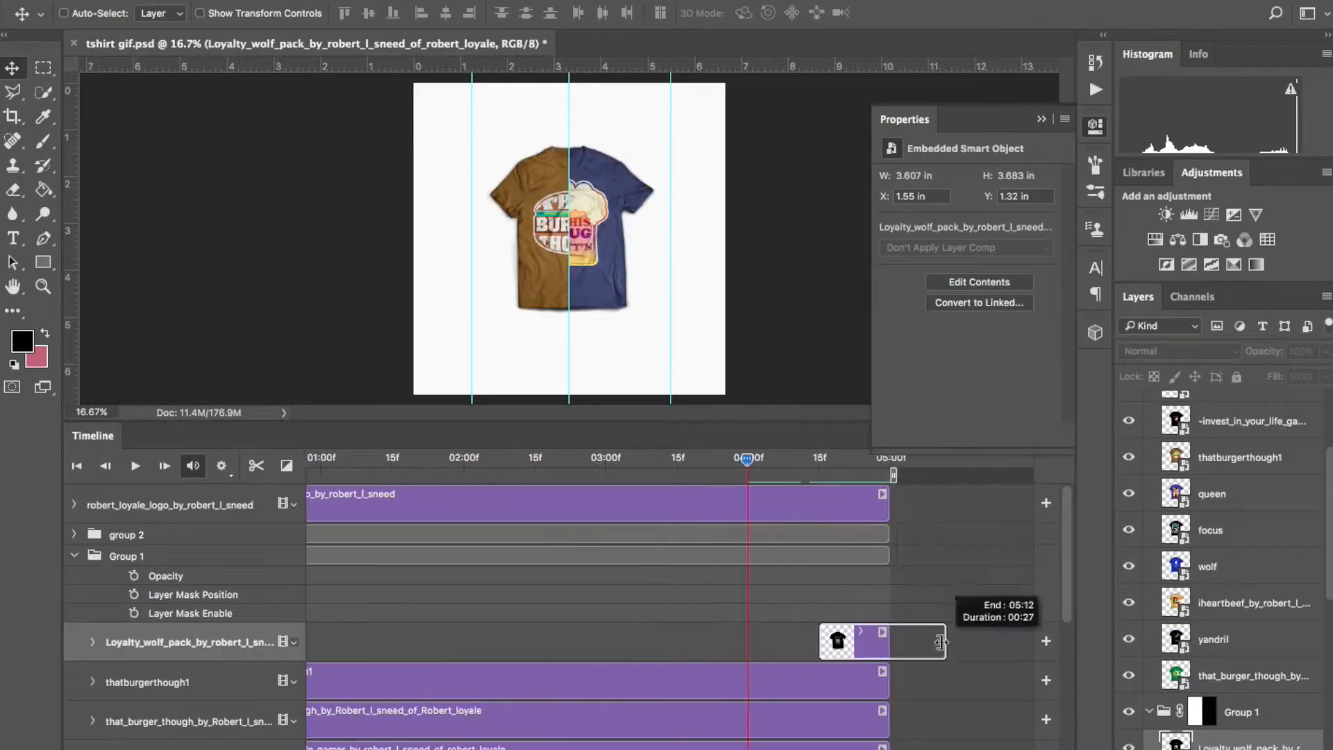
# Trim the wolf pack design clip's length in the Timeline so the halves swap at different times.
pyautogui.moveTo(746, 459); pyautogui.dragTo(799, 459)
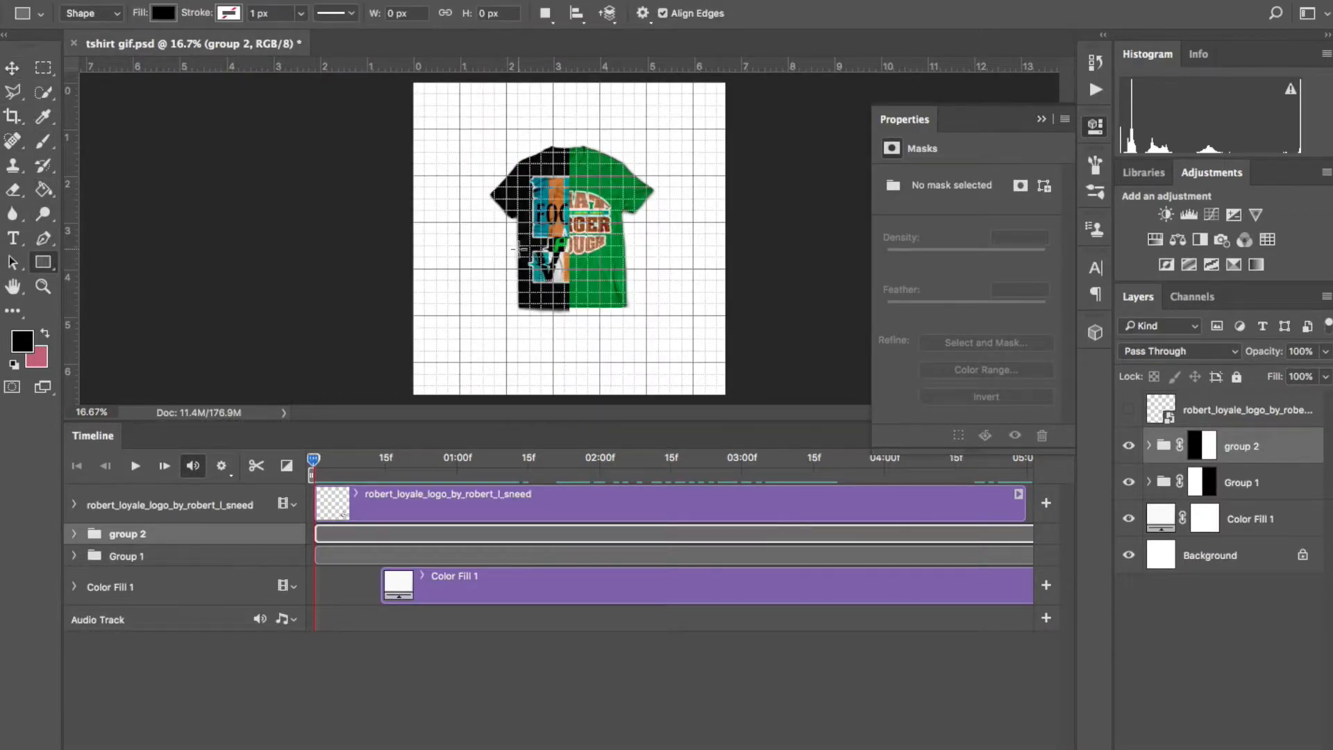
pyautogui.moveTo(480, 302)
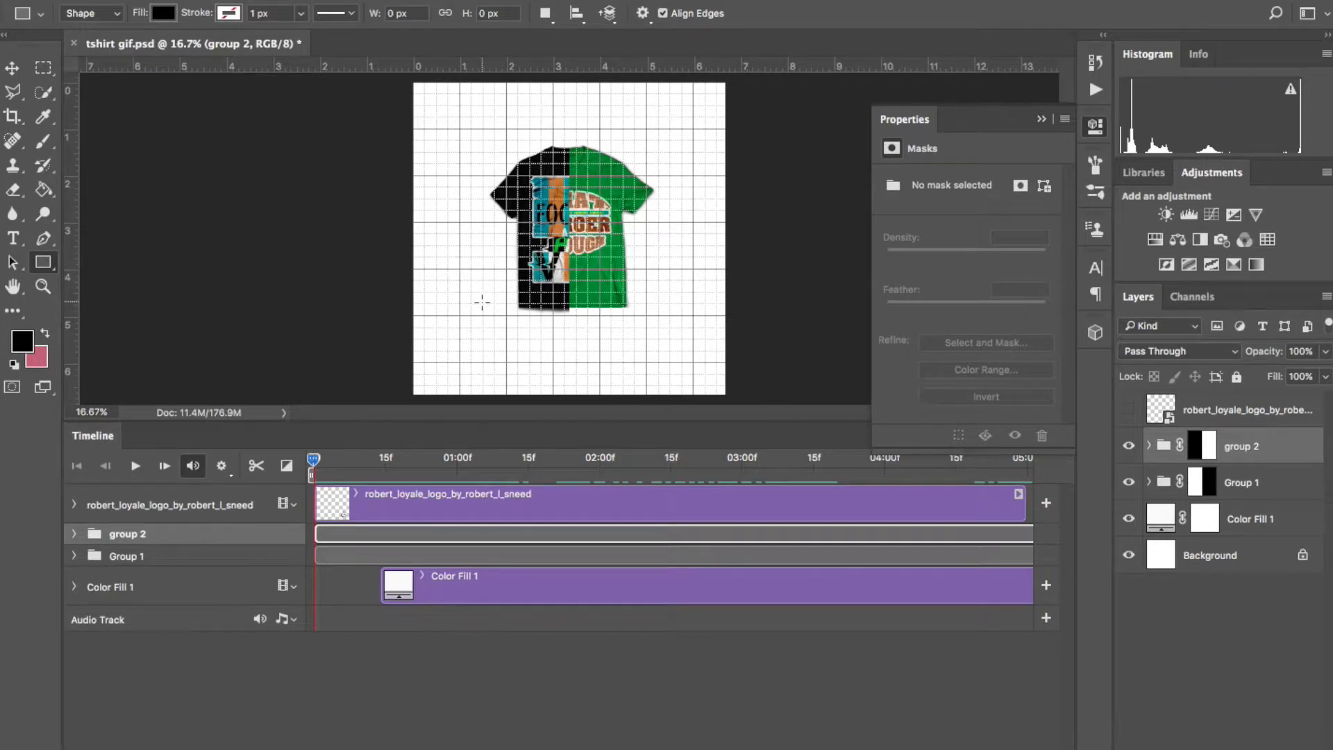
# Draw a wide black rectangle beneath the shirt for info text.
pyautogui.moveTo(482, 303); pyautogui.dragTo(629, 342)
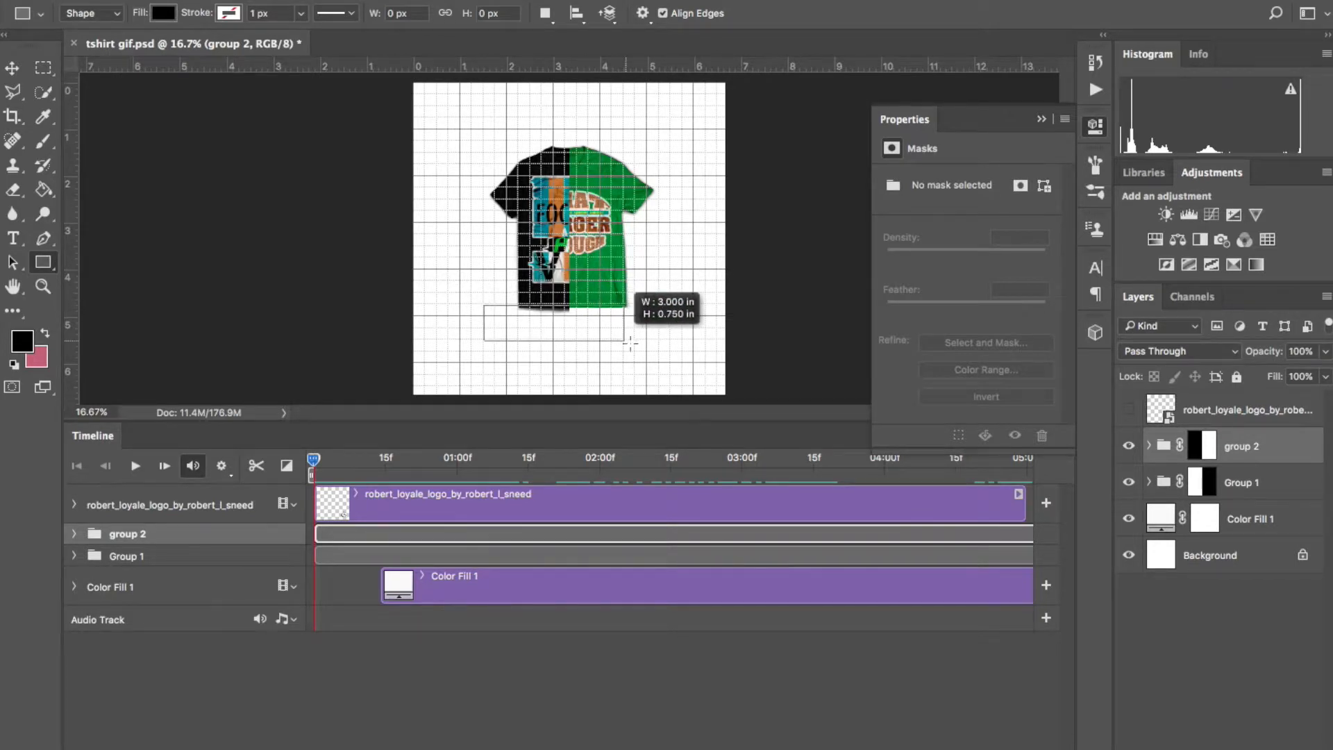
pyautogui.moveTo(629, 341); pyautogui.dragTo(652, 354)
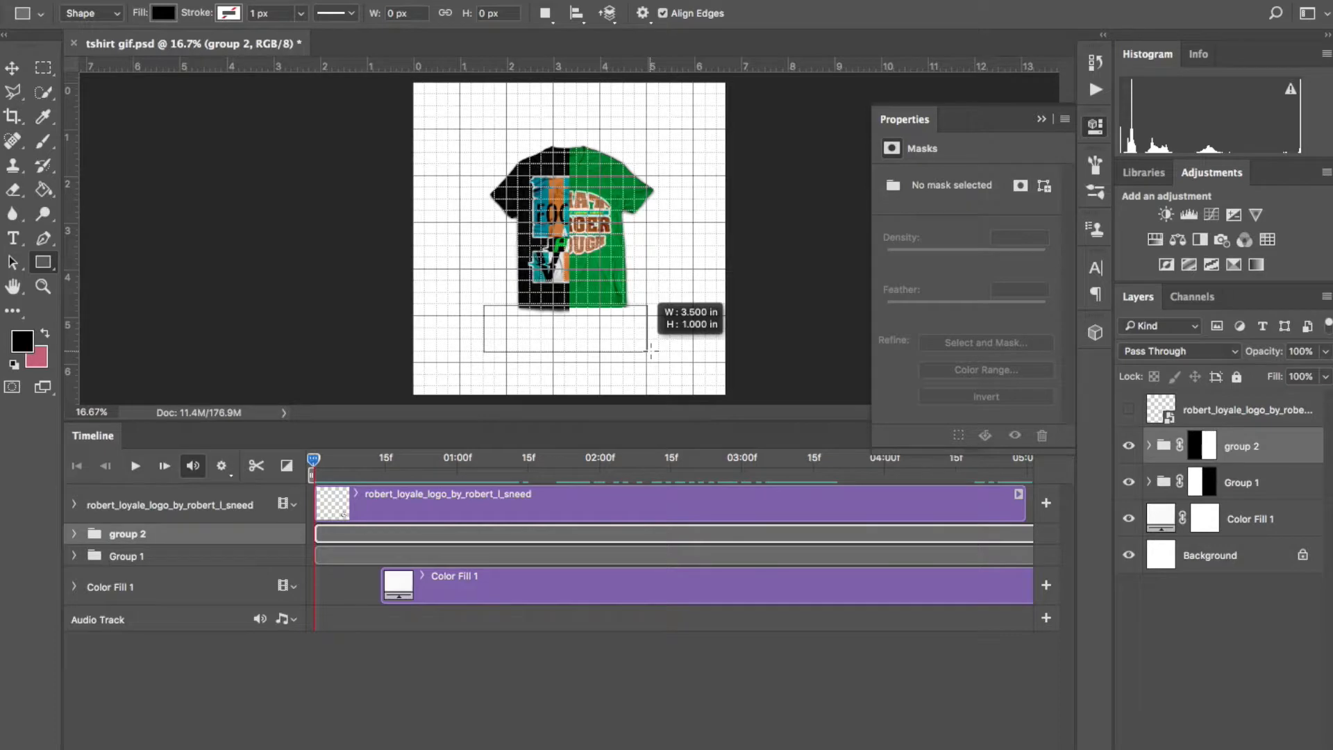
pyautogui.moveTo(485, 302); pyautogui.dragTo(650, 353)
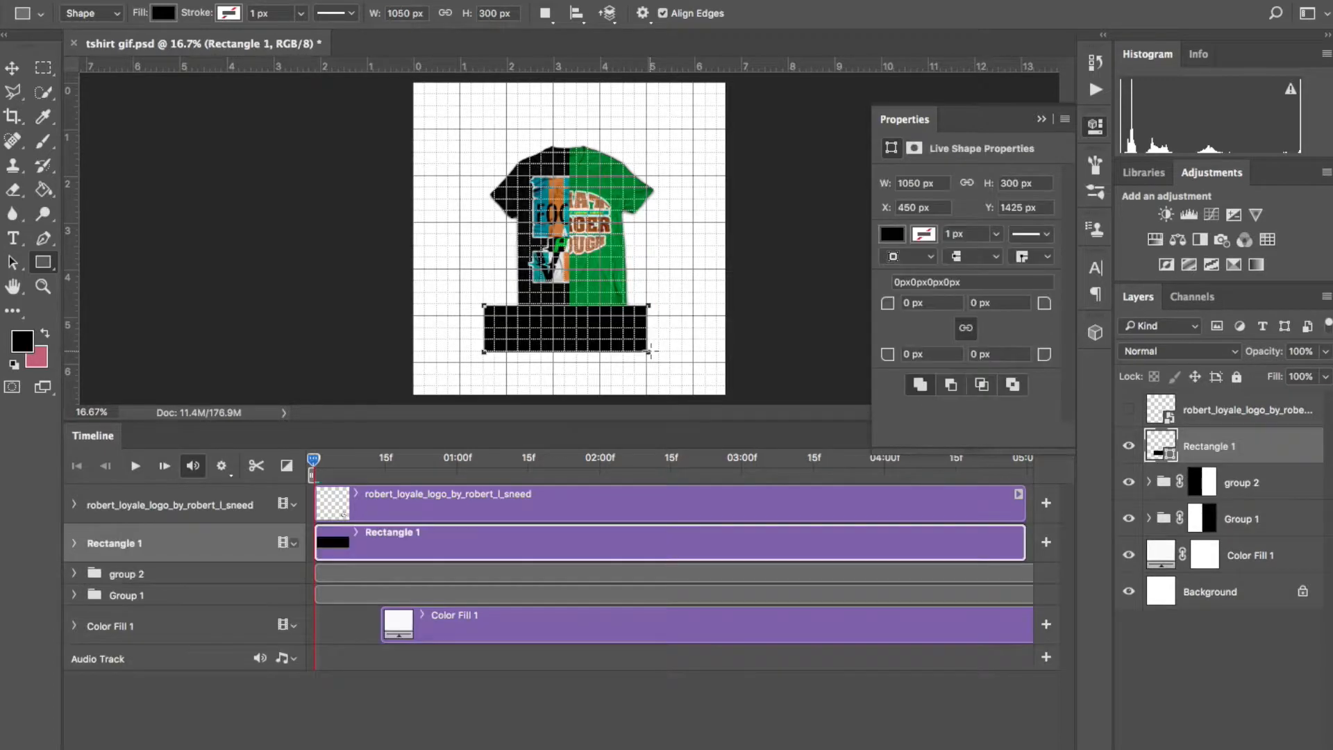